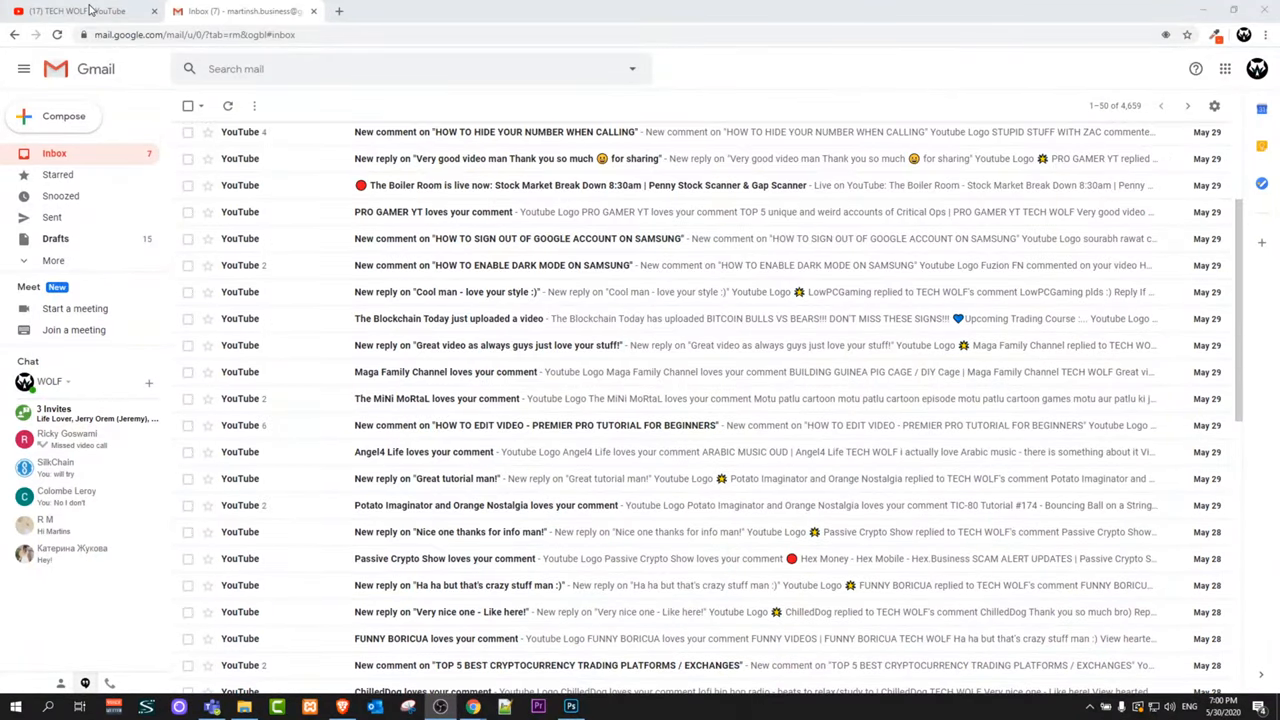
Glance at the YouTube channel page and return to the Gmail inbox.
click(76, 12)
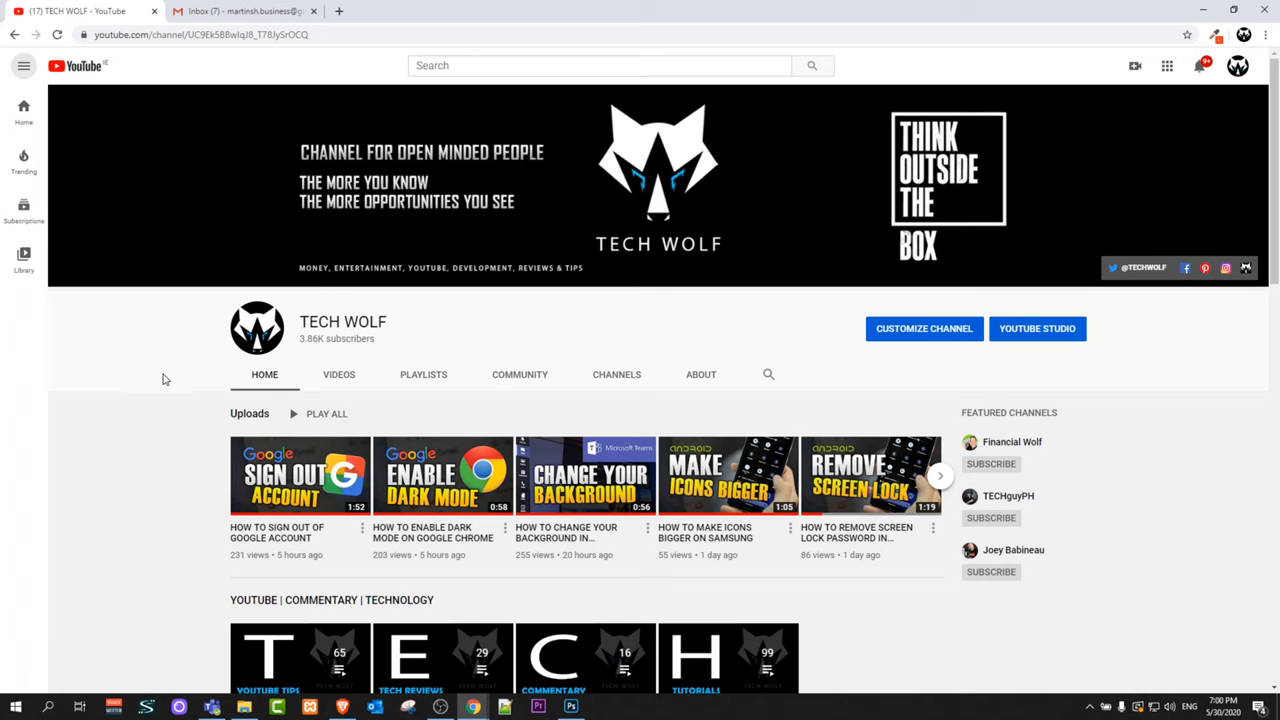
click(244, 12)
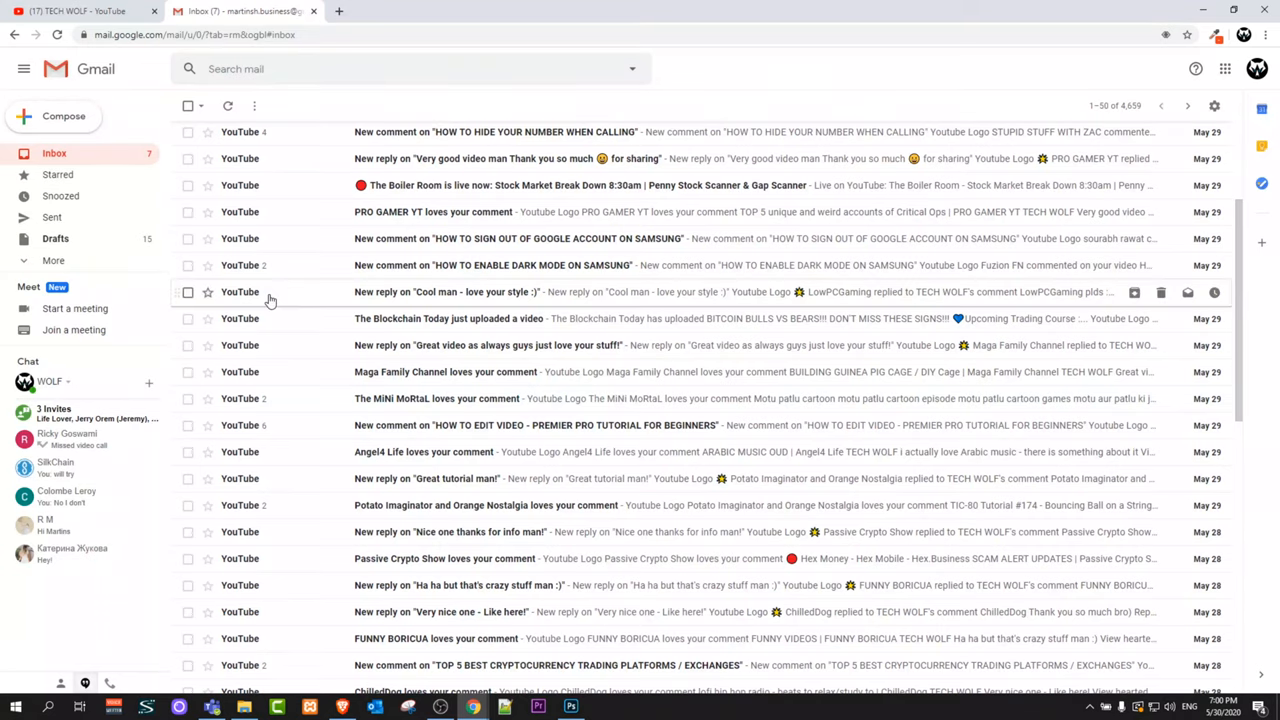
click(386, 140)
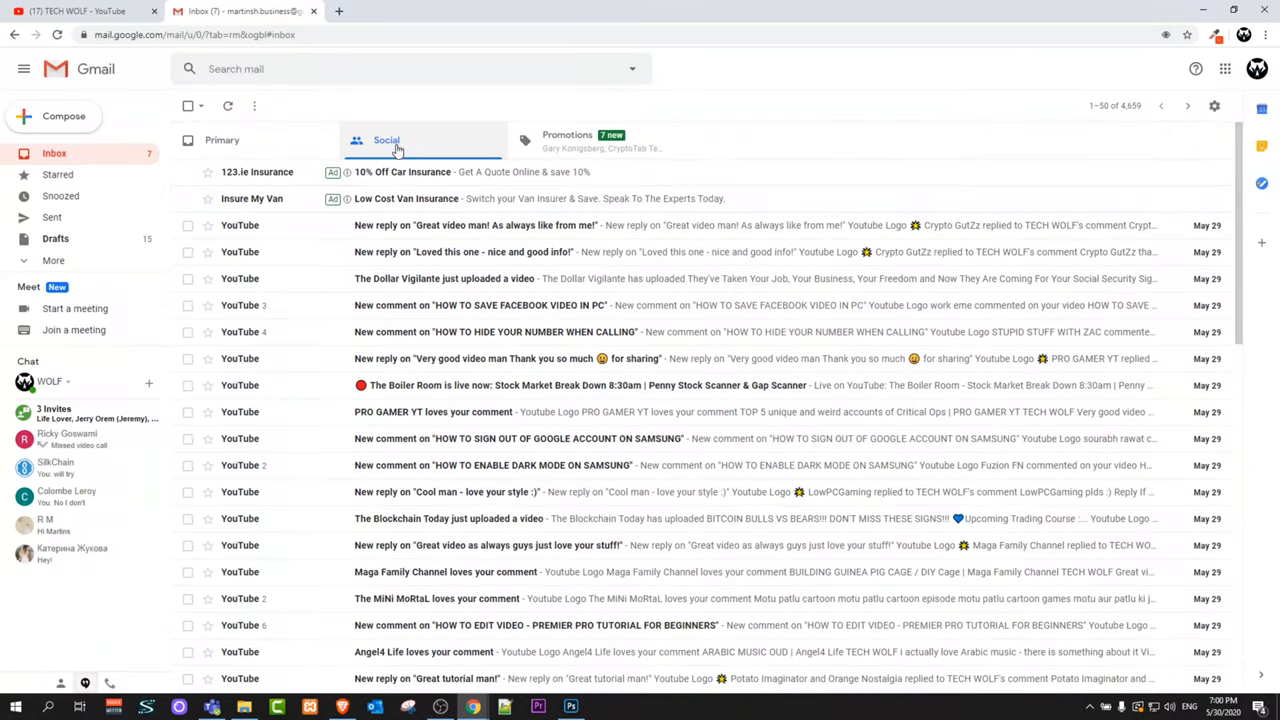
mouse_move(256, 172)
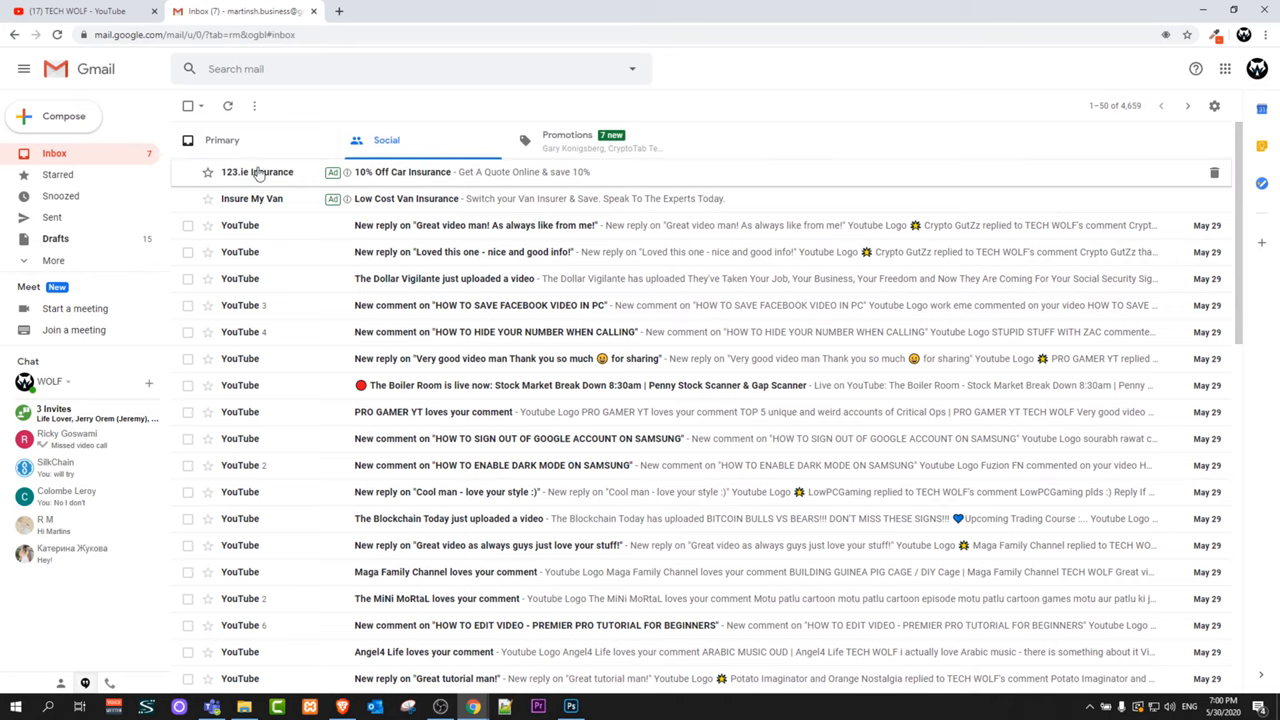
mouse_move(196, 280)
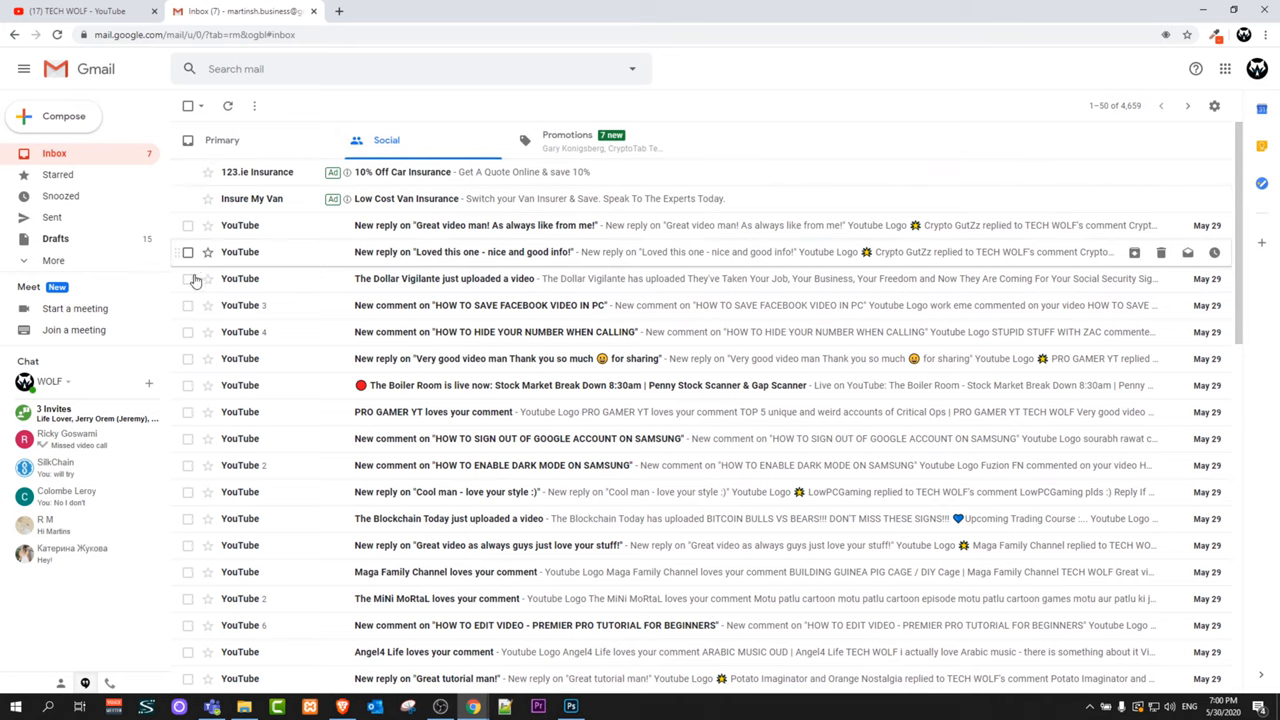
mouse_move(338, 358)
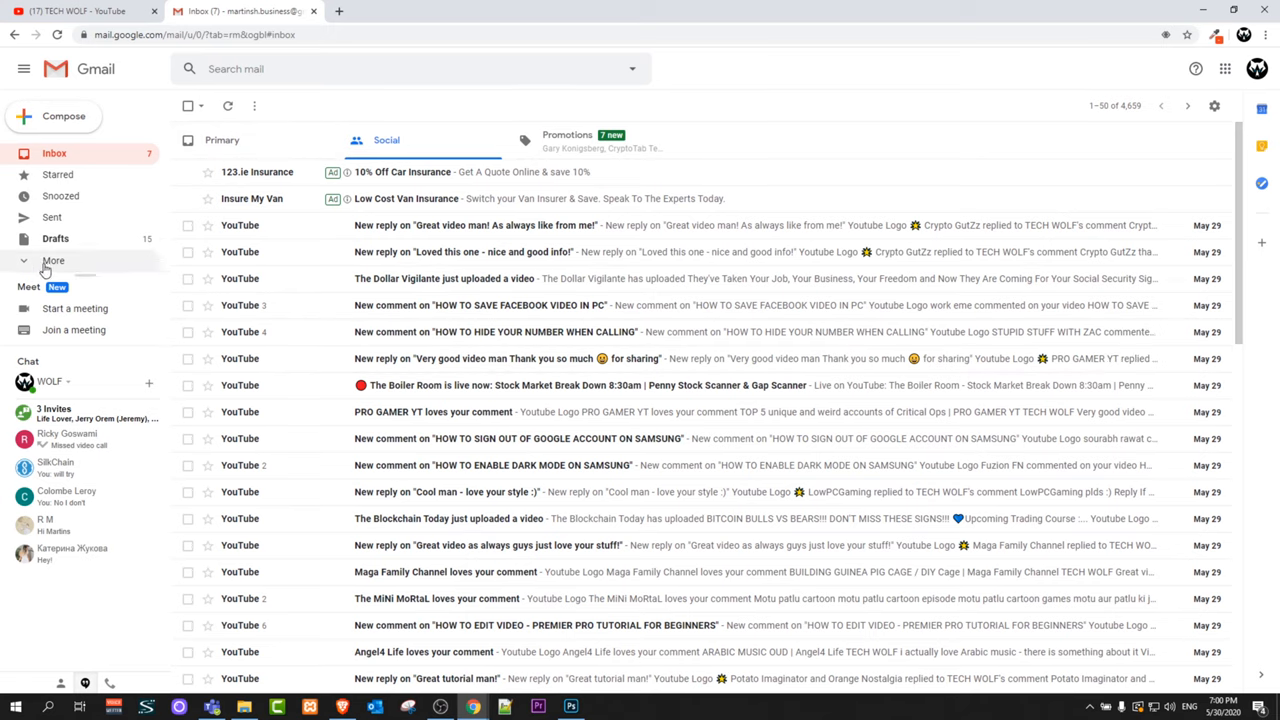
Expand More in the sidebar and switch to the Trash folder of deleted emails.
click(52, 260)
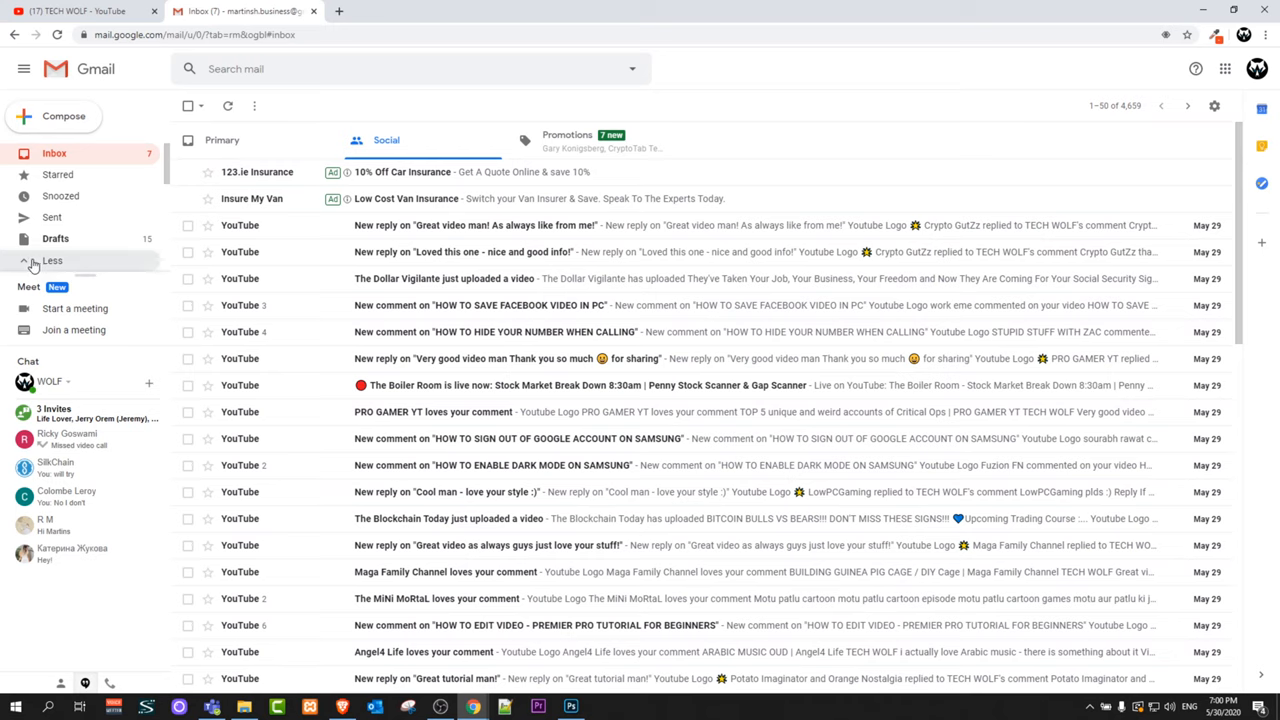
click(52, 260)
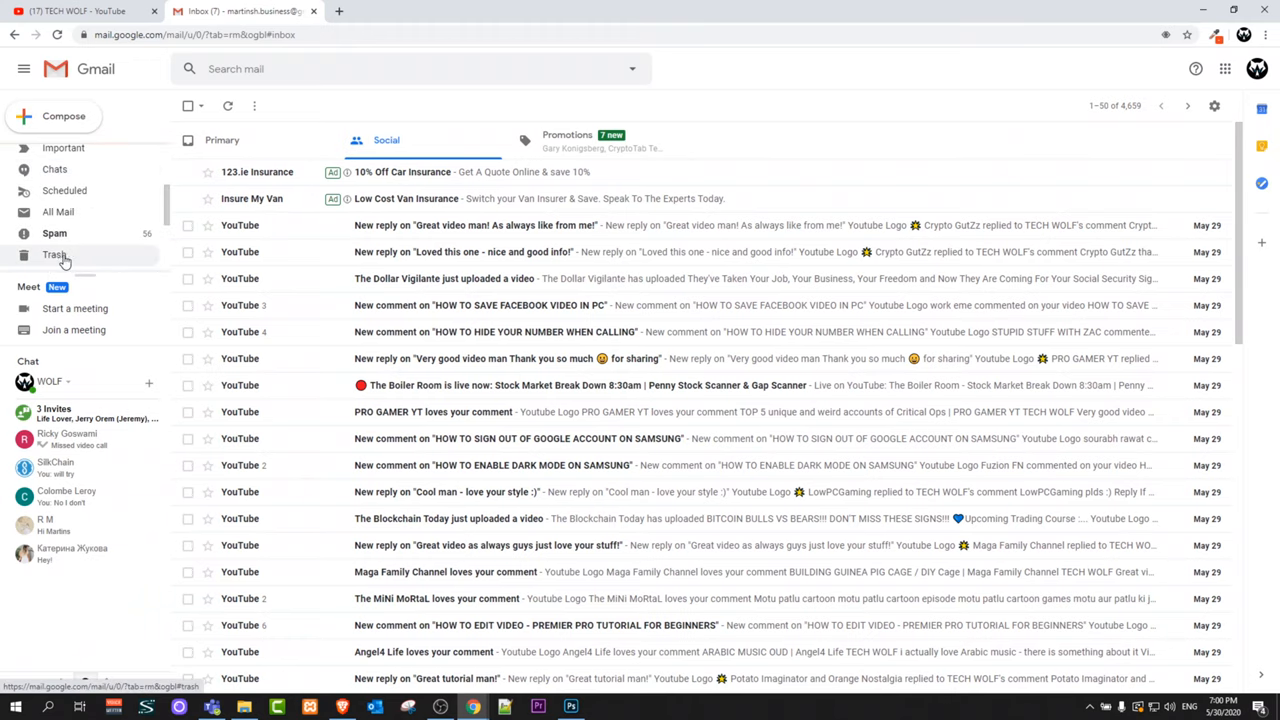
click(54, 254)
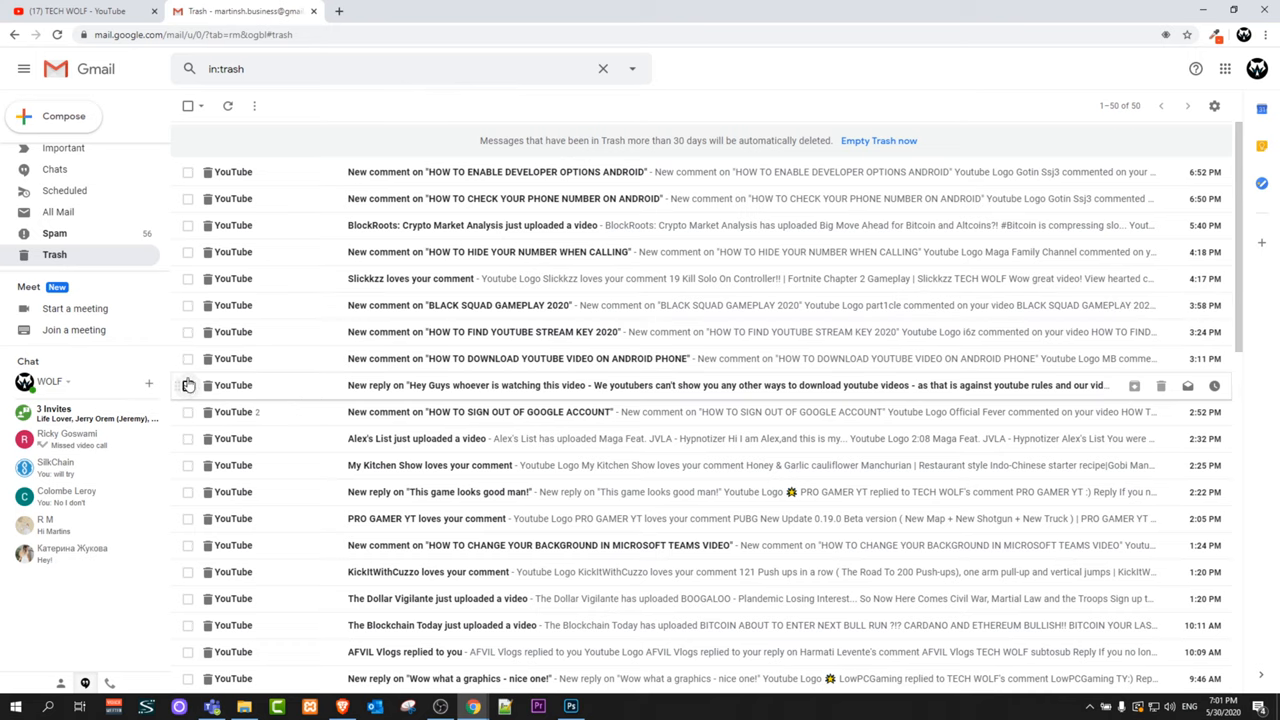
Select one deleted email, then mark every email on the Trash page.
click(188, 492)
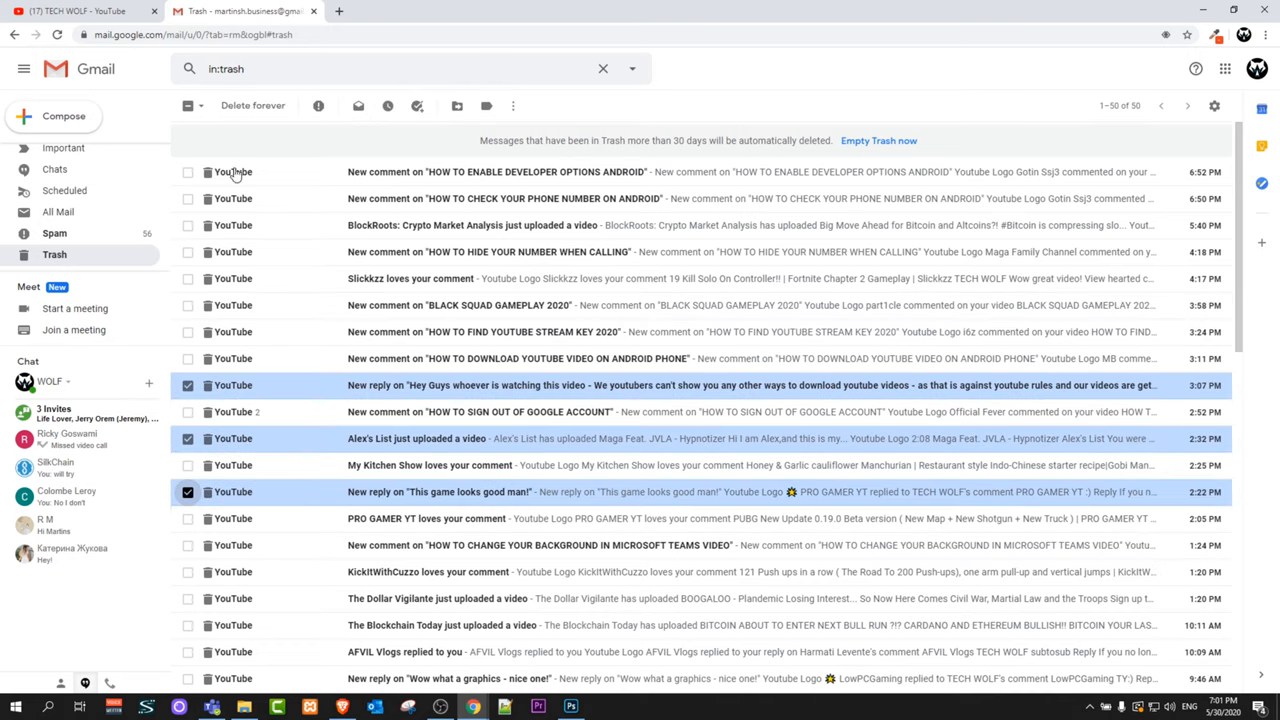
mouse_move(192, 162)
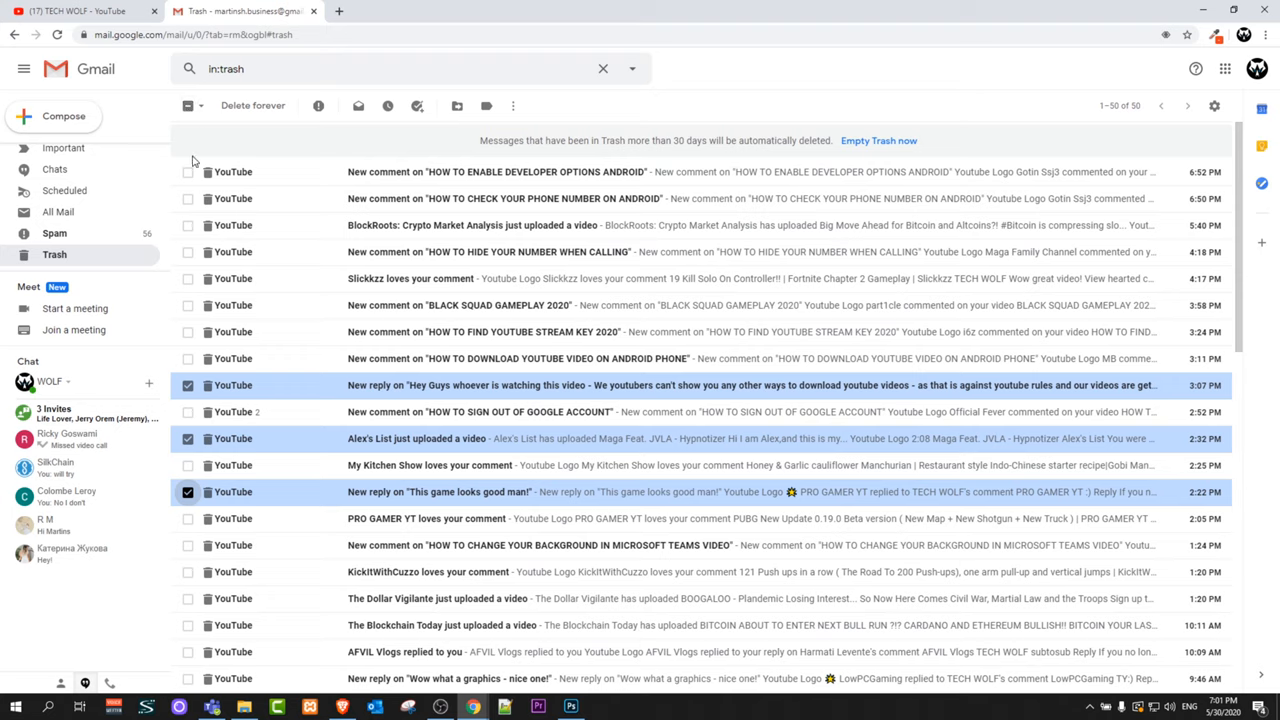
mouse_move(192, 206)
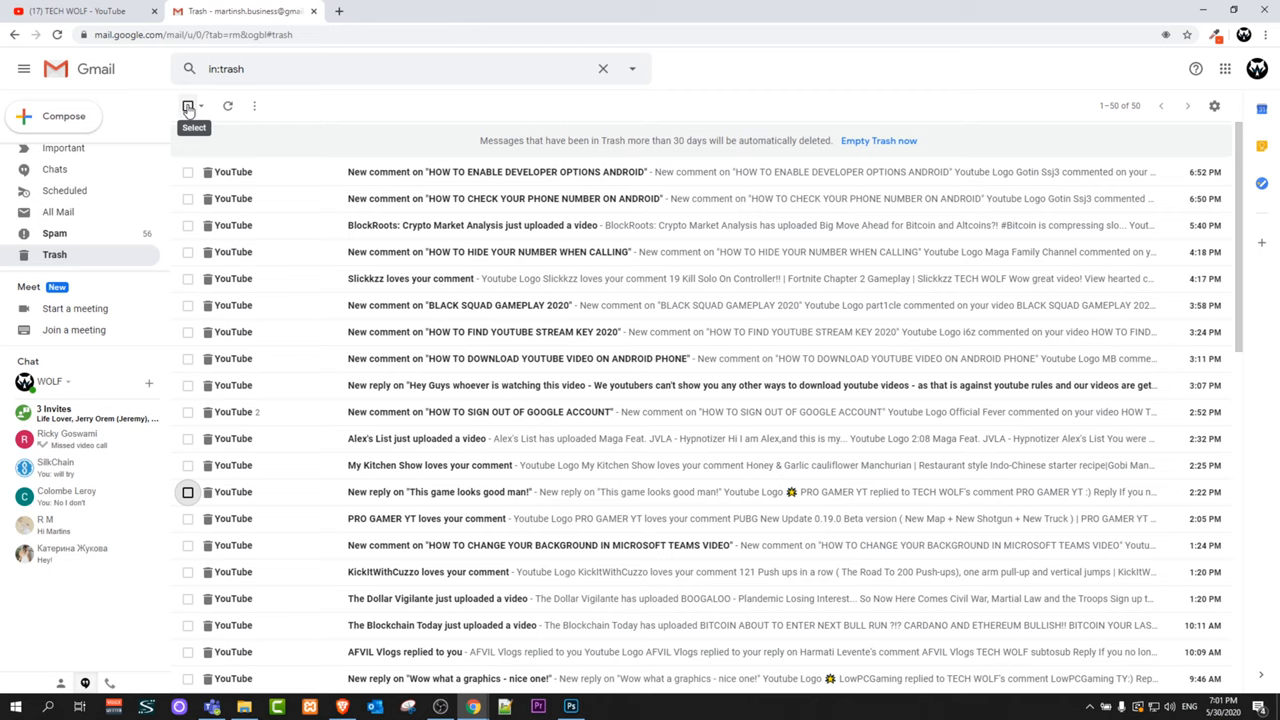
click(188, 104)
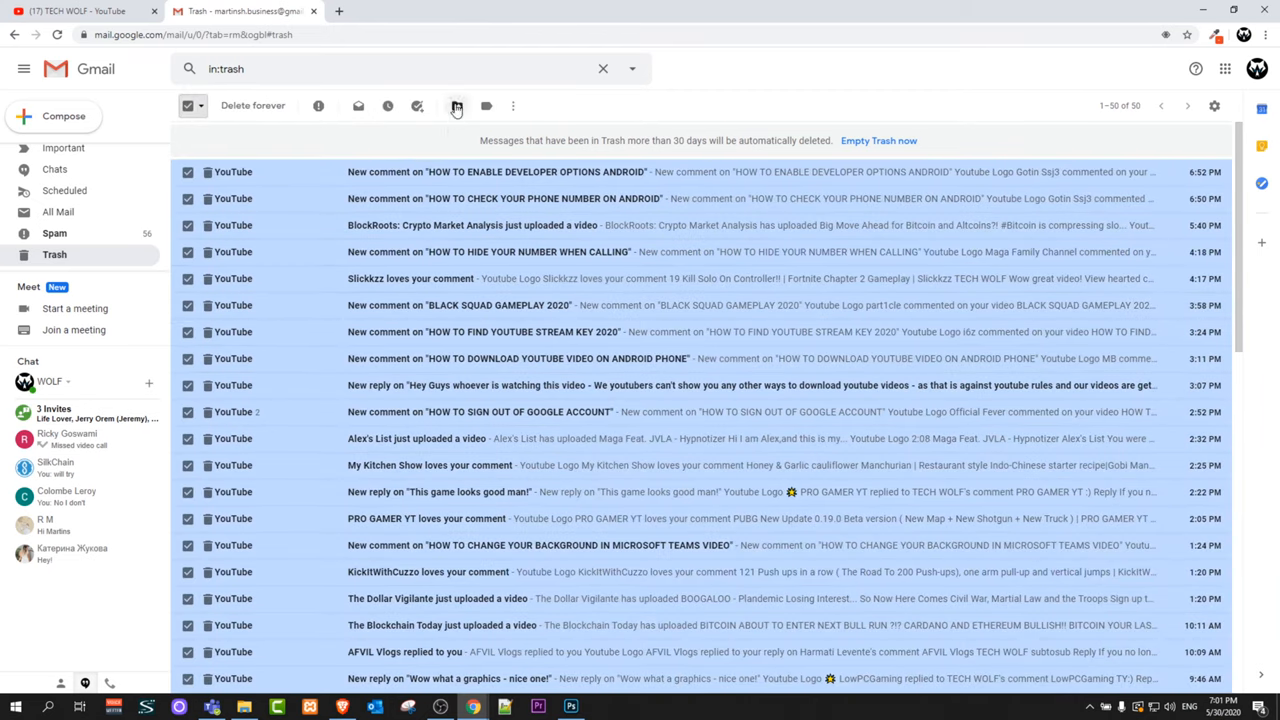
mouse_move(456, 104)
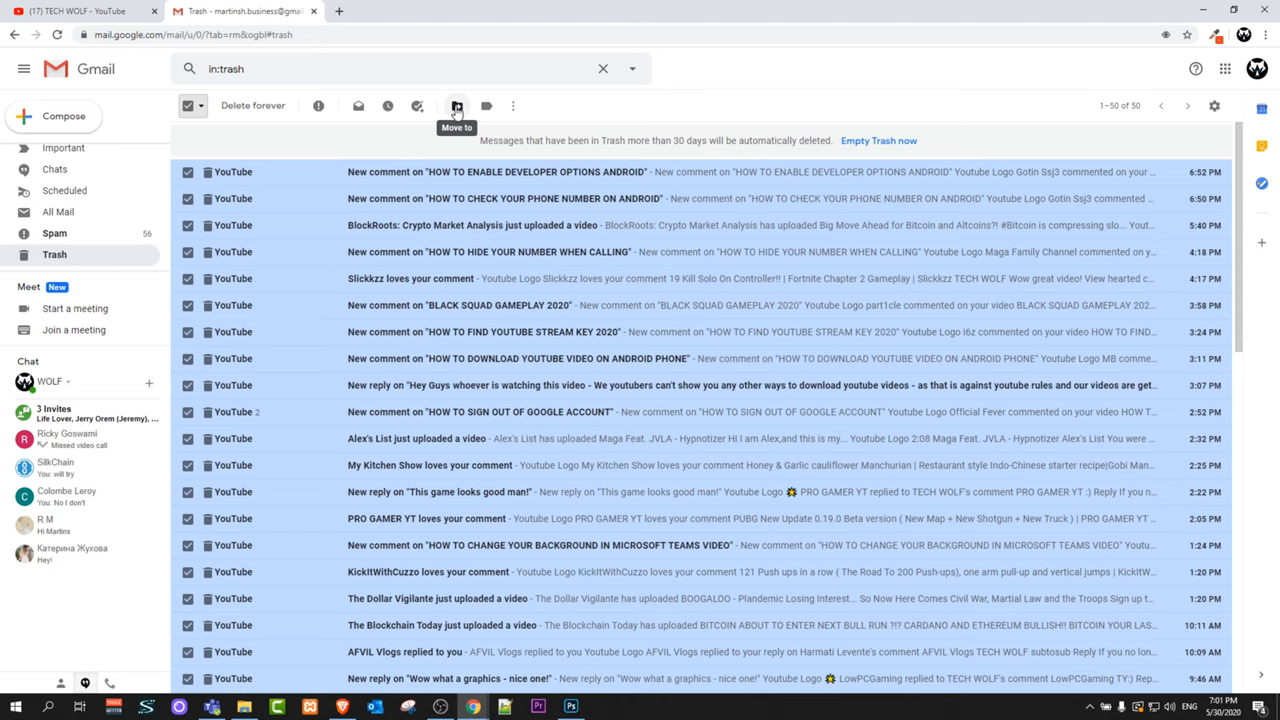
Bring up the Move to folder list for the selected Trash emails, with Inbox available.
click(456, 104)
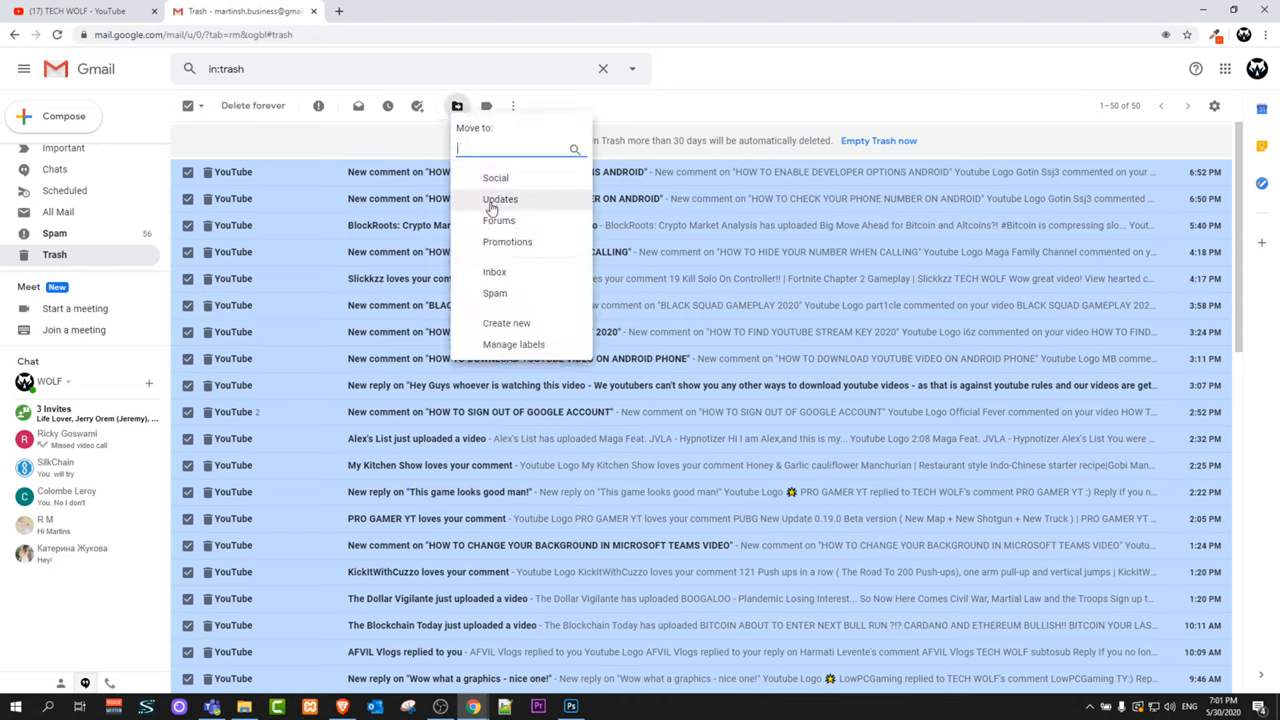
mouse_move(494, 272)
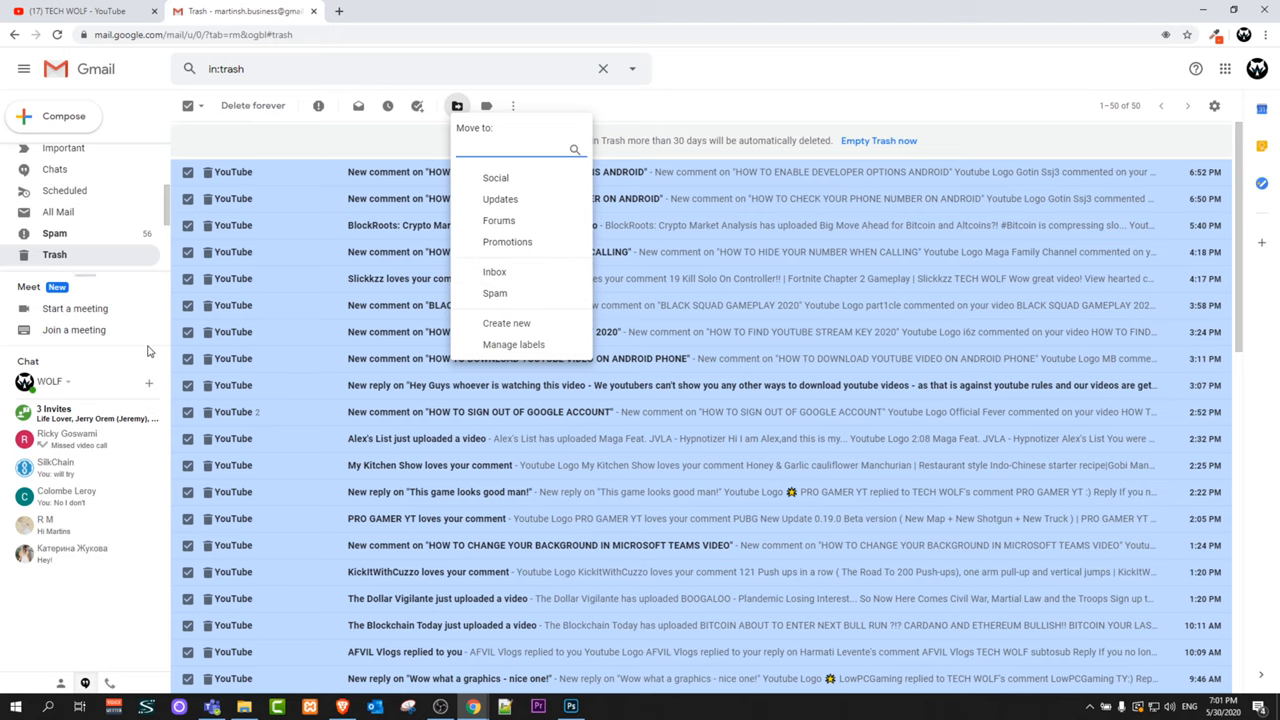
click(510, 148)
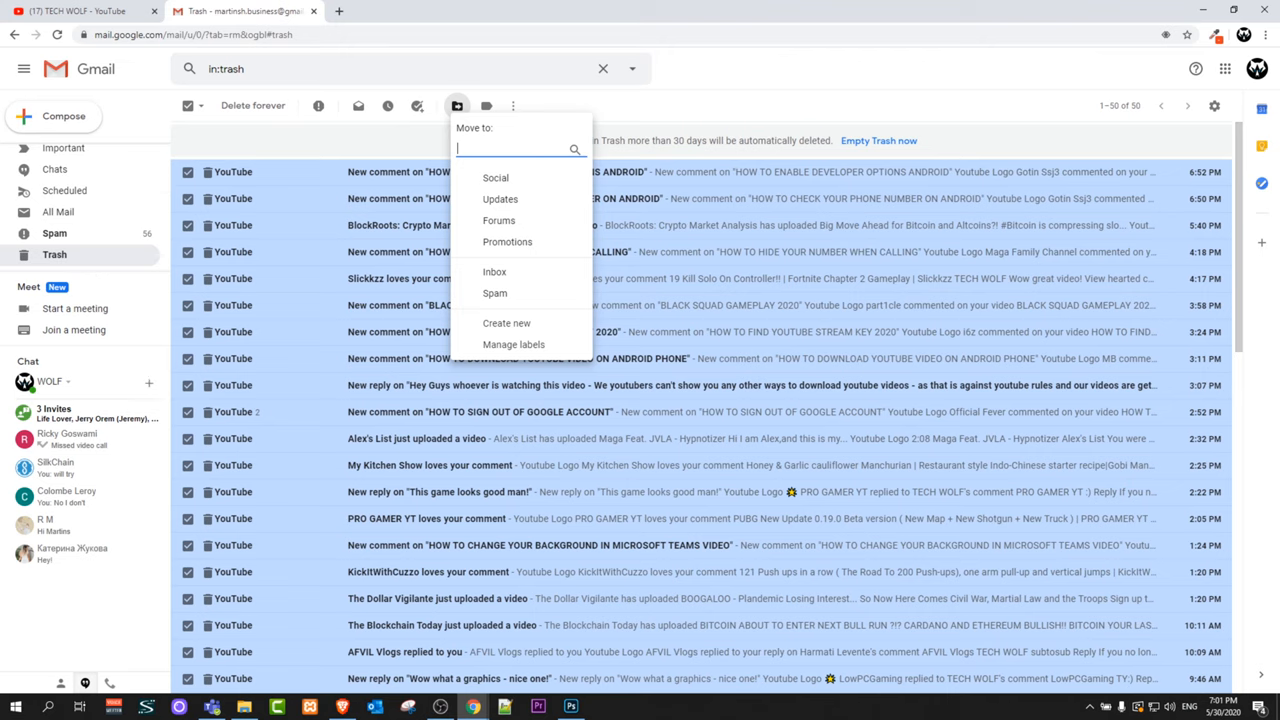